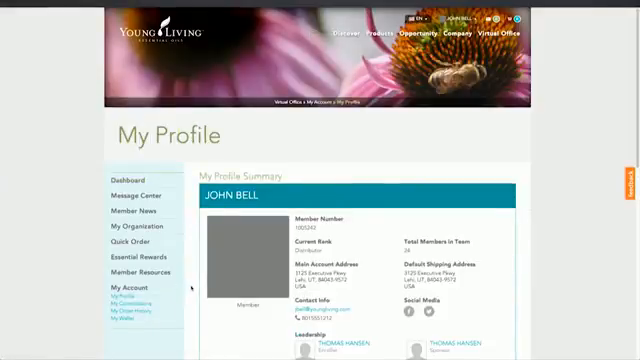
Scroll past the profile summary to reveal the My Recent Orders list
{"action": "scroll", "scroll_direction": "down", "scroll_amount": 3}
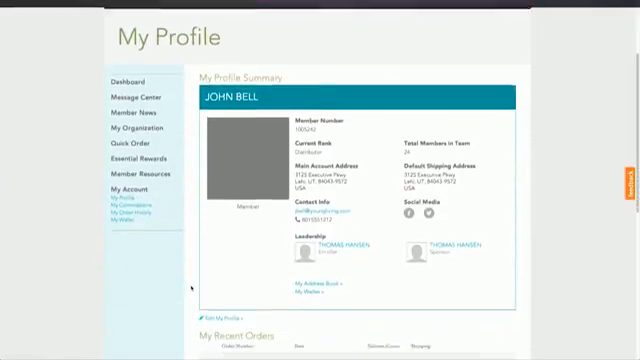
{"action": "scroll", "scroll_direction": "down", "scroll_amount": 3}
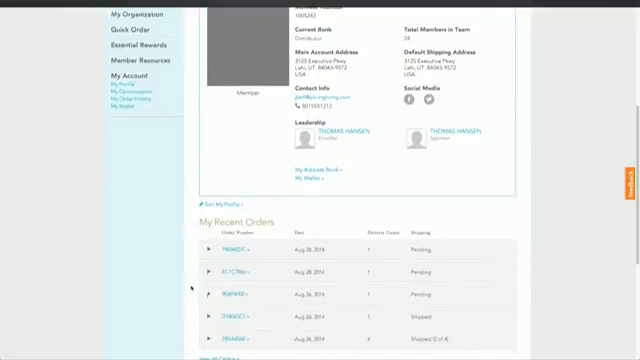
{"action": "scroll", "scroll_direction": "down", "scroll_amount": 3}
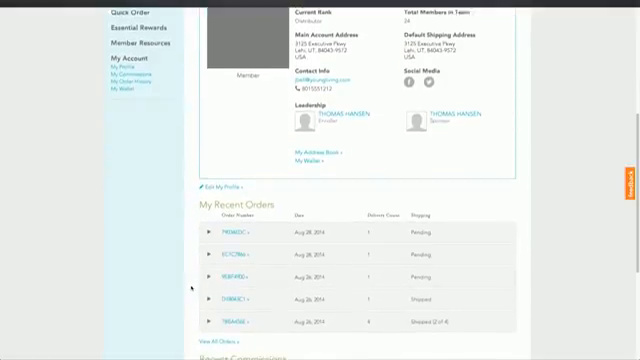
{"action": "scroll", "scroll_direction": "down", "scroll_amount": 3}
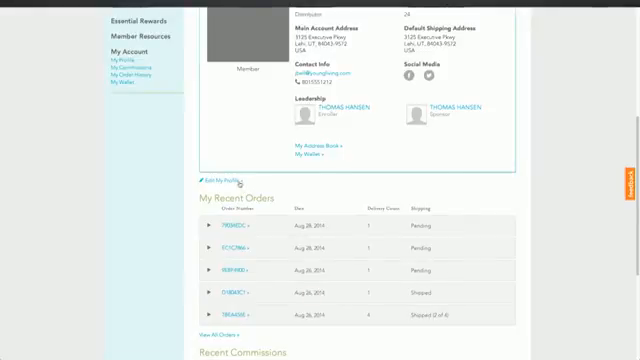
Bring up the full profile details and the Edit Profile Image dialog
{"action": "left_click", "coordinate": [216, 182]}
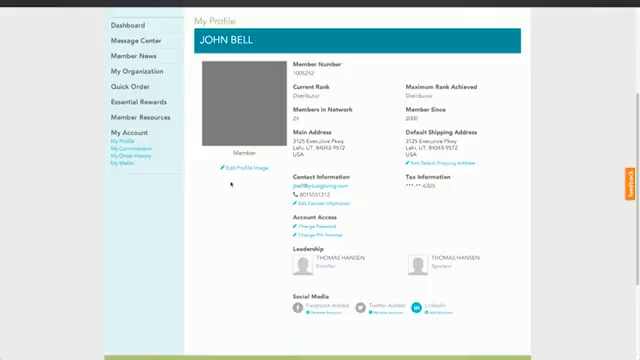
{"action": "left_click", "coordinate": [236, 168]}
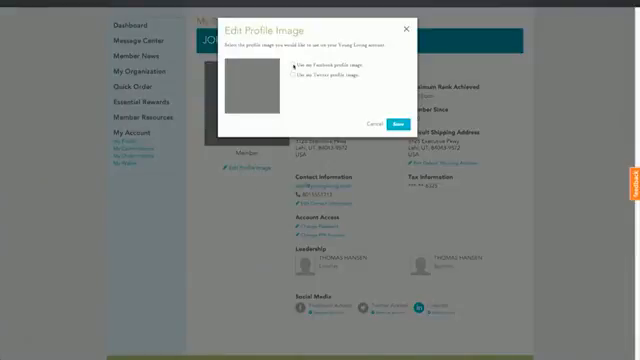
Confirm the new profile photo of a couple, replacing the blank placeholder
{"action": "left_click", "coordinate": [296, 64]}
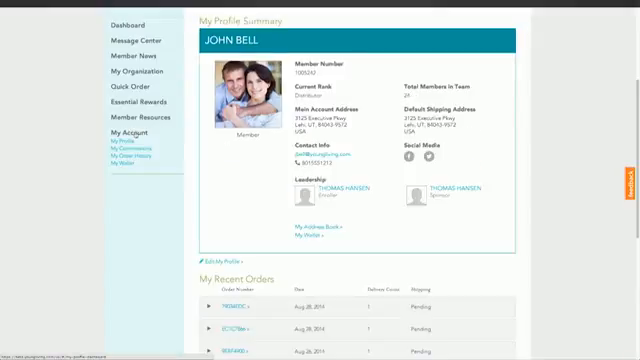
Scroll through Recent Commissions and the July 2014 Commission Summary's bonus breakdown and totals
{"action": "scroll", "scroll_direction": "down", "scroll_amount": 3}
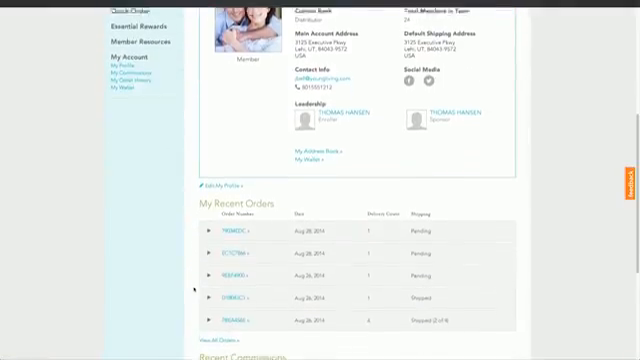
{"action": "scroll", "scroll_direction": "down", "scroll_amount": 3}
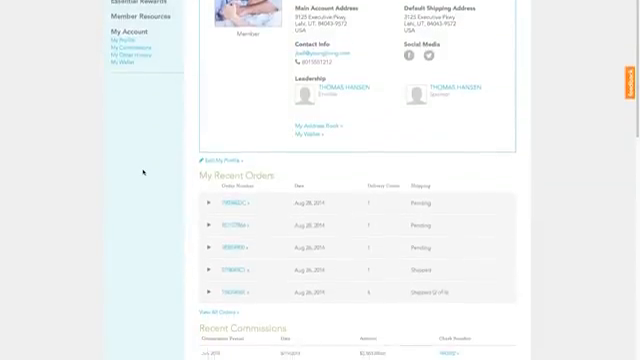
{"action": "scroll", "scroll_direction": "down", "scroll_amount": 3}
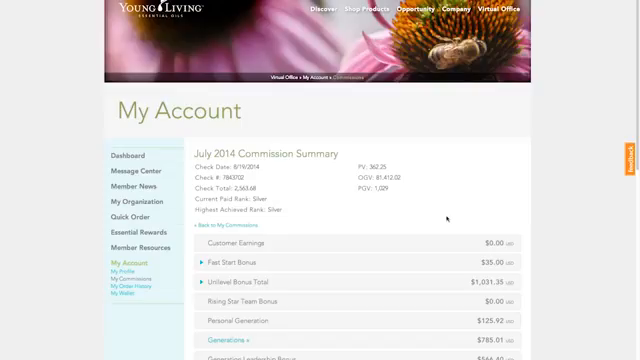
{"action": "scroll", "scroll_direction": "down", "scroll_amount": 3}
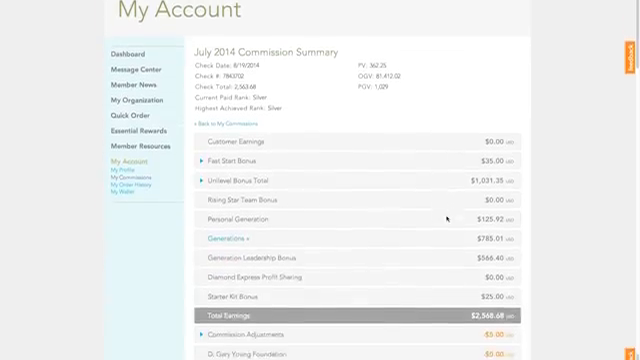
{"action": "scroll", "scroll_direction": "down", "scroll_amount": 3}
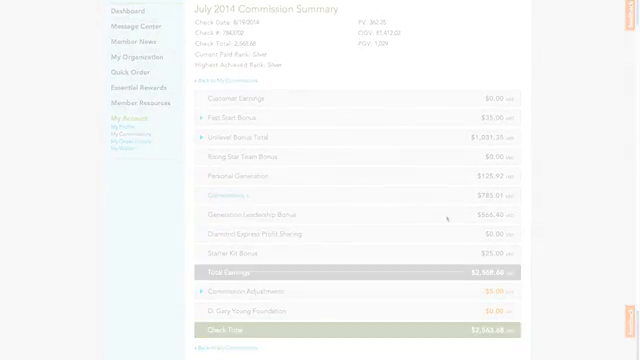